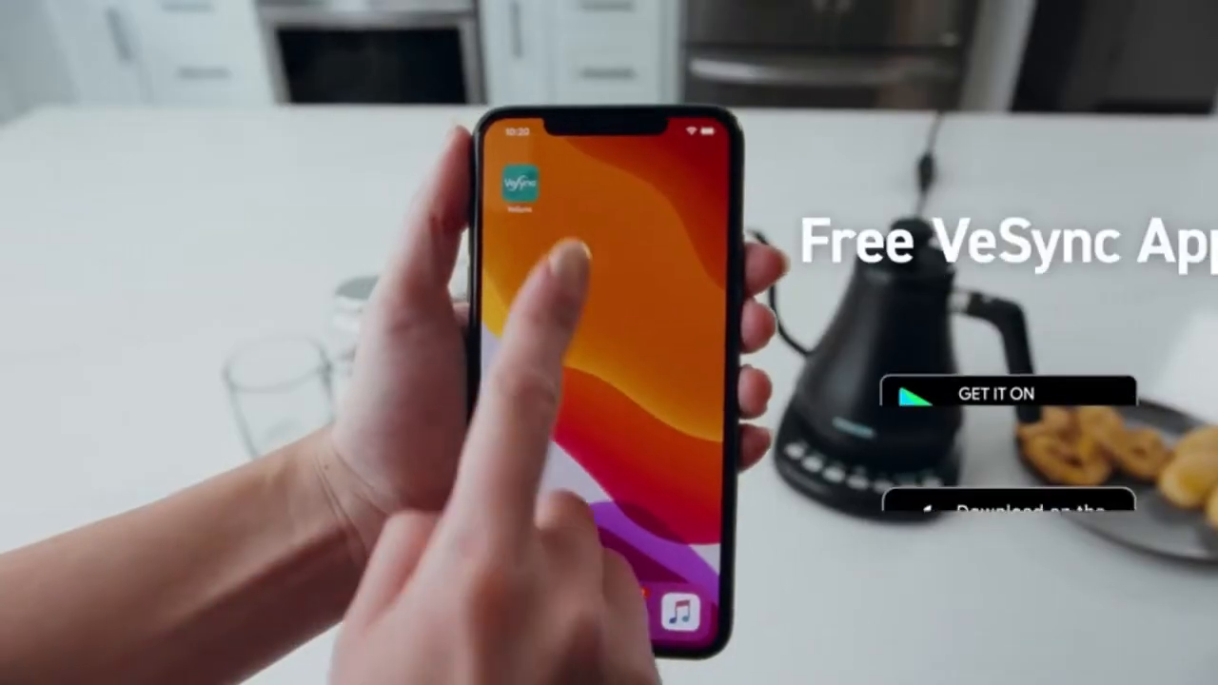
# - Launch VeSync from the home screen and show the My Home list with the kettle
pyautogui.click(523, 190)
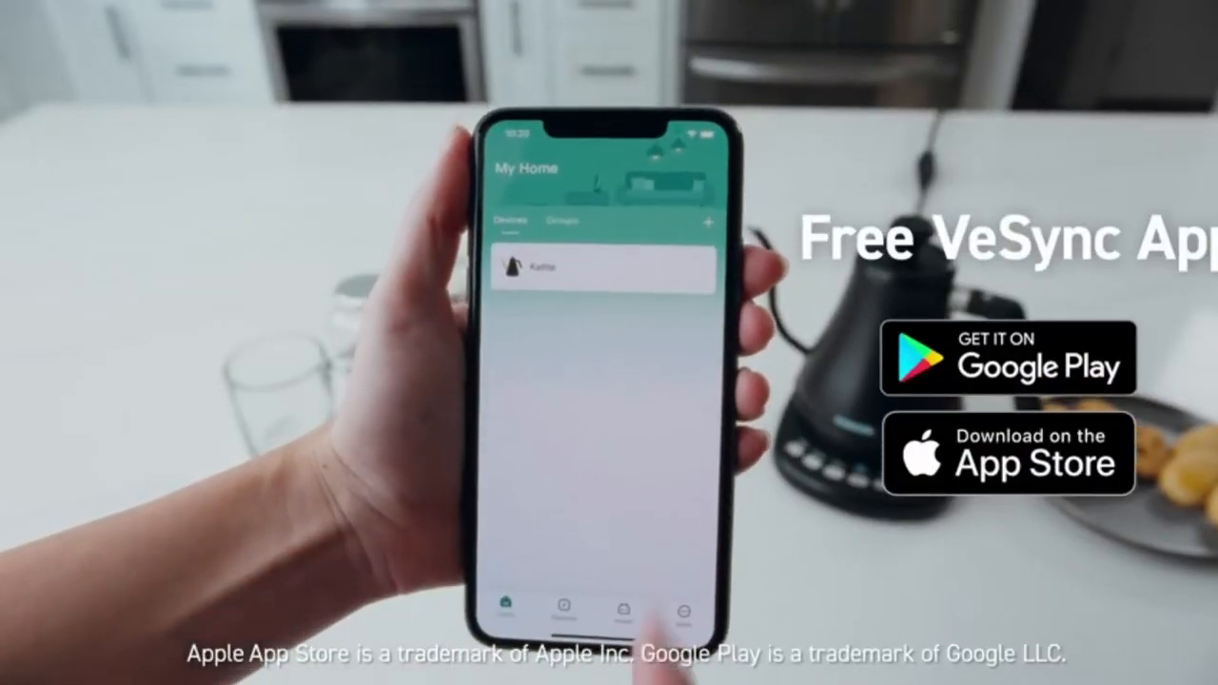
pyautogui.click(605, 267)
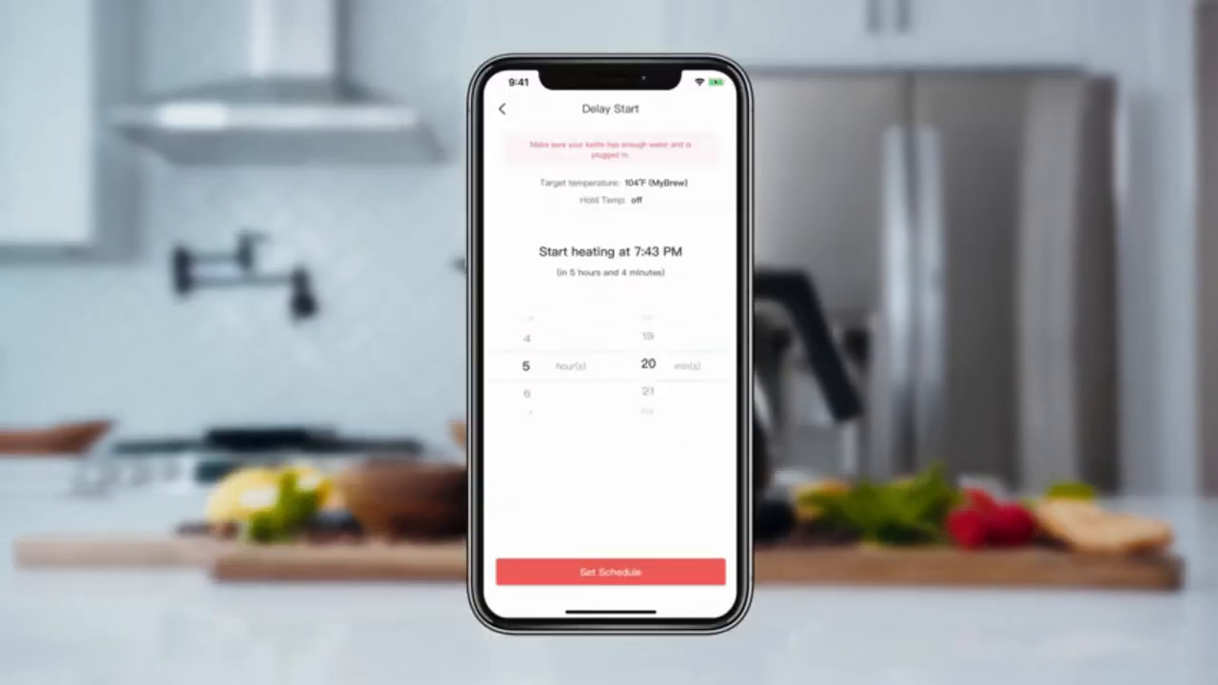
# - Set the kettle's delay start to 5 hours 30 minutes and go to its temperature presets
pyautogui.scroll(-3)
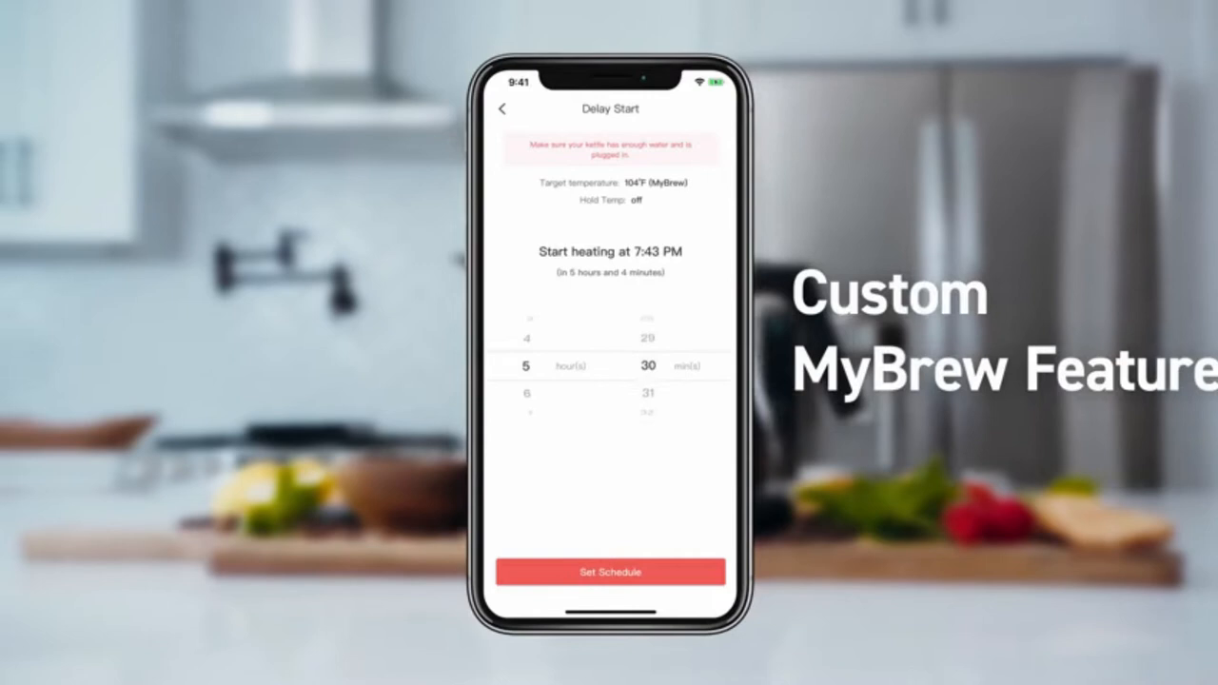
pyautogui.click(609, 571)
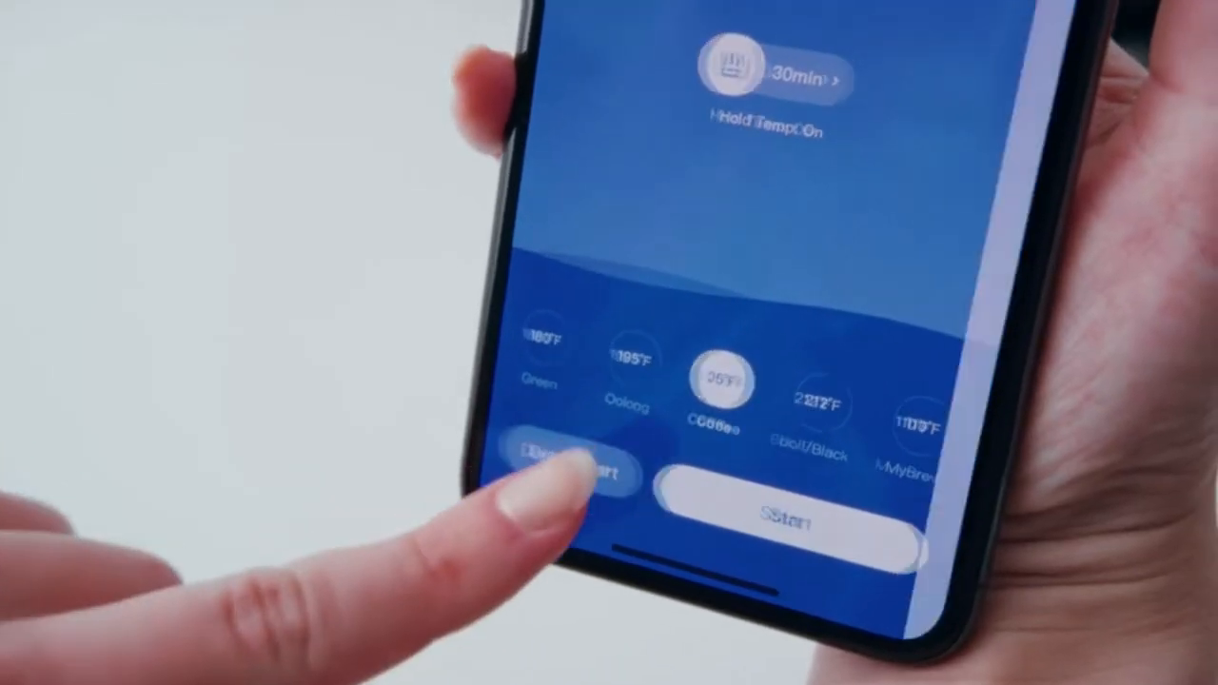
pyautogui.click(556, 474)
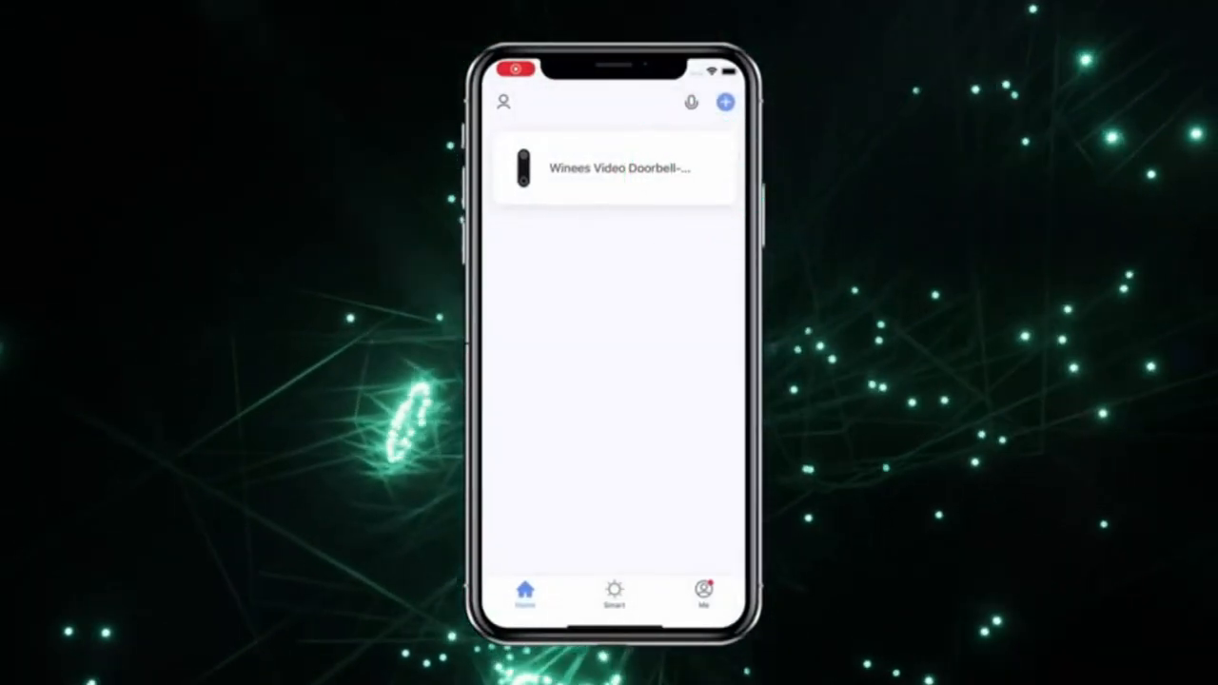
# - View the Winees doorbell live feed and save a screenshot and a recorded video clip to the gallery
pyautogui.click(612, 170)
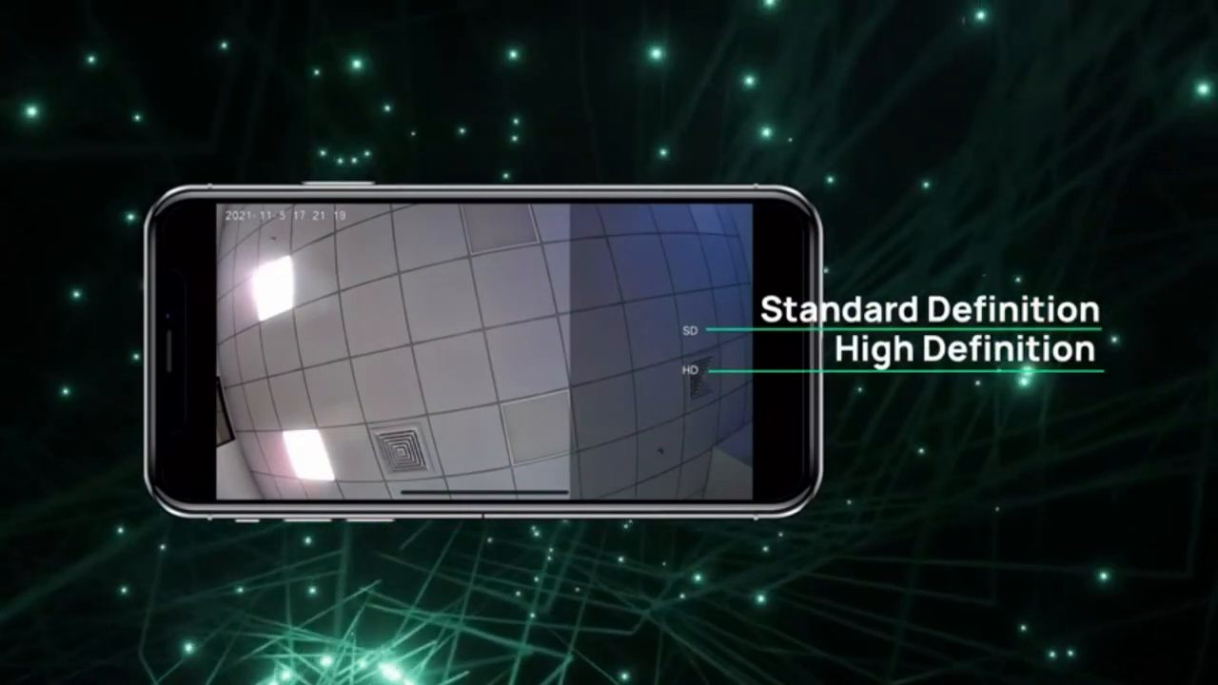
pyautogui.click(727, 442)
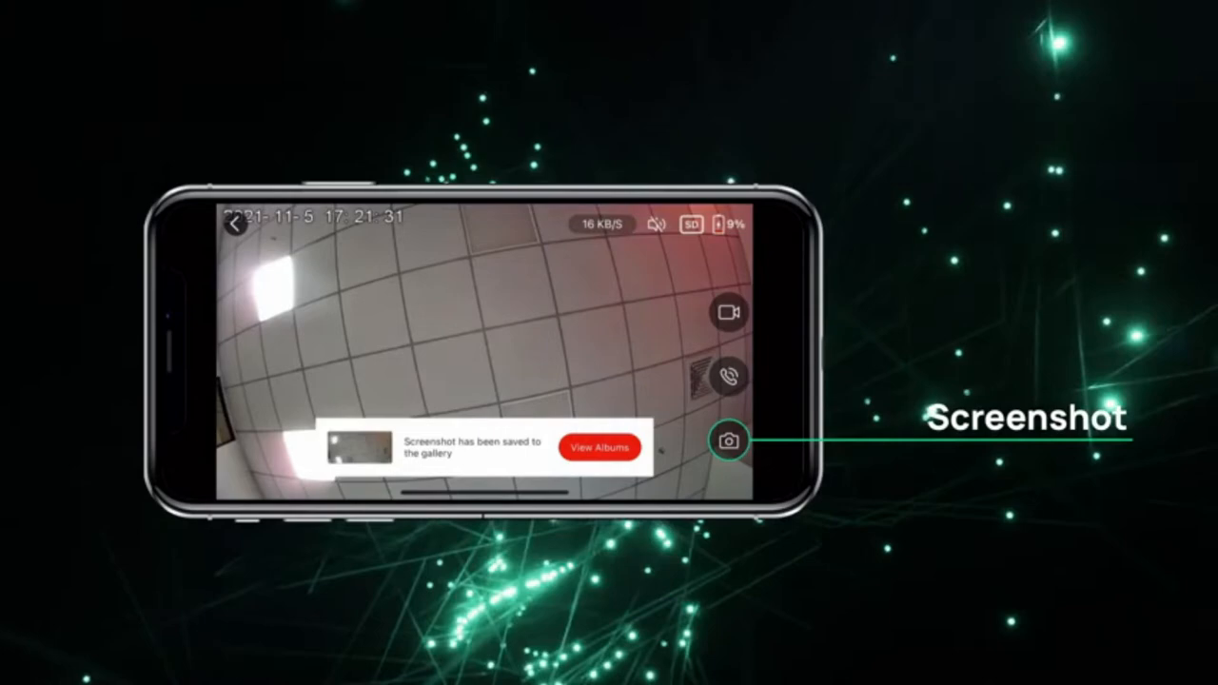
pyautogui.click(727, 375)
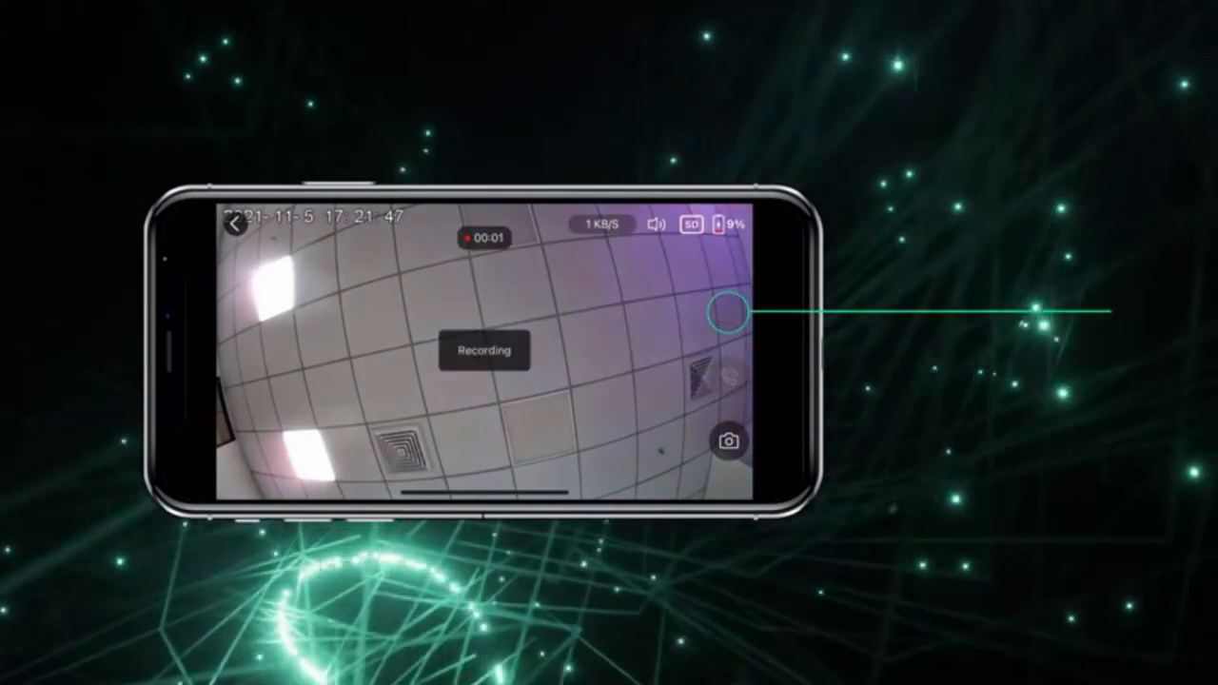
pyautogui.click(727, 312)
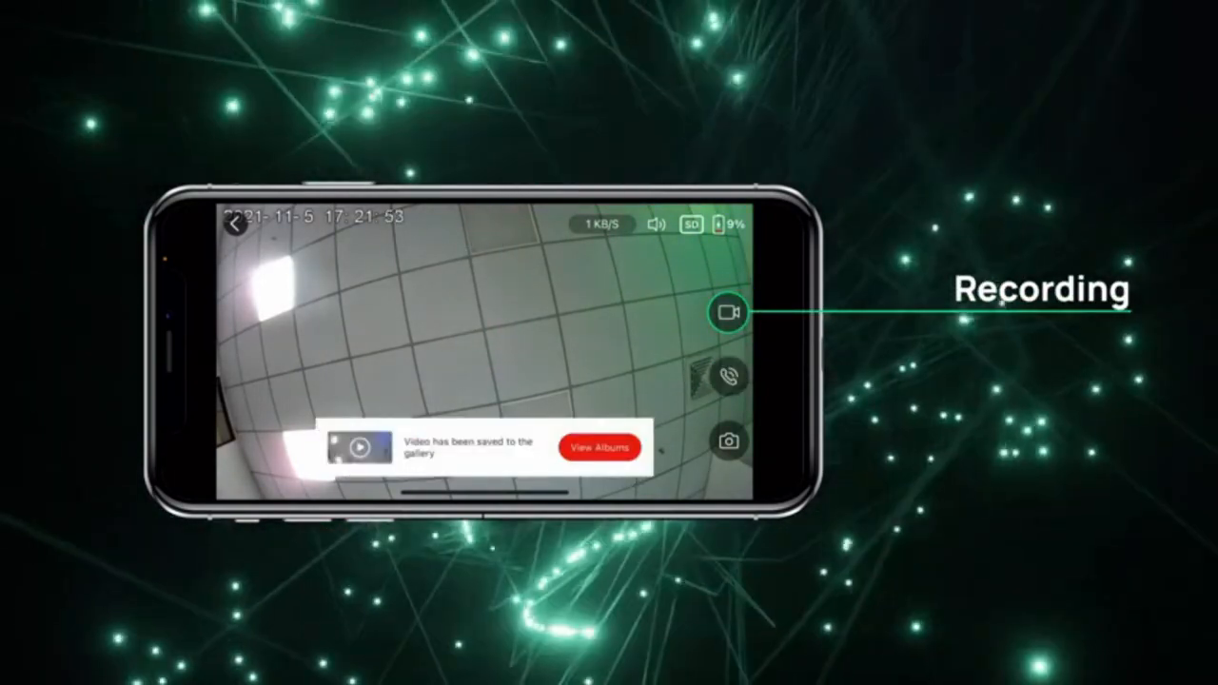
pyautogui.click(600, 445)
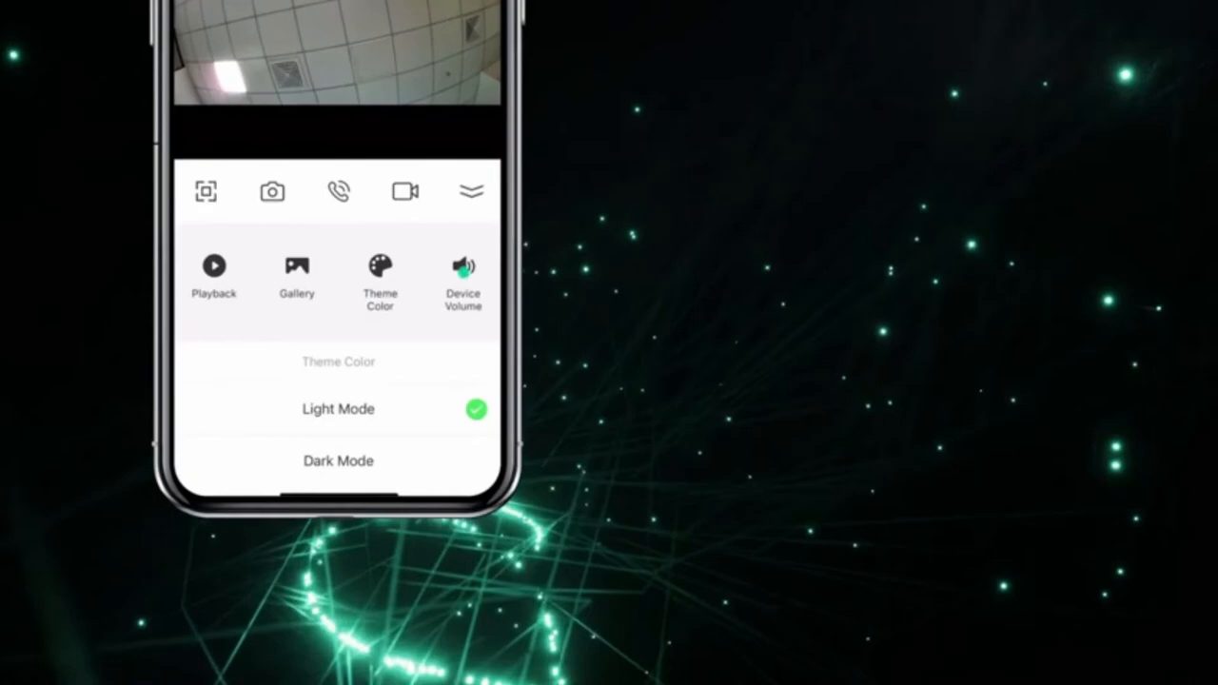
# - Choose Dark Mode, set PIR to Medium Sensitivity, and show the motion detection messages
pyautogui.click(464, 276)
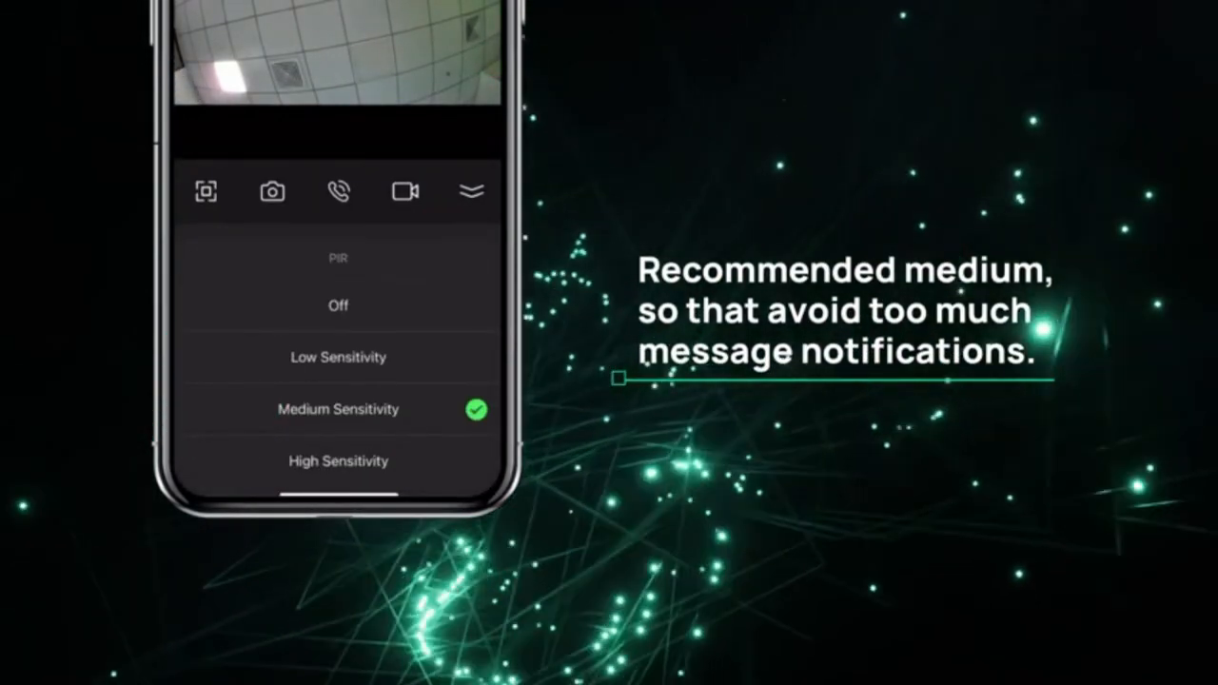
pyautogui.click(337, 463)
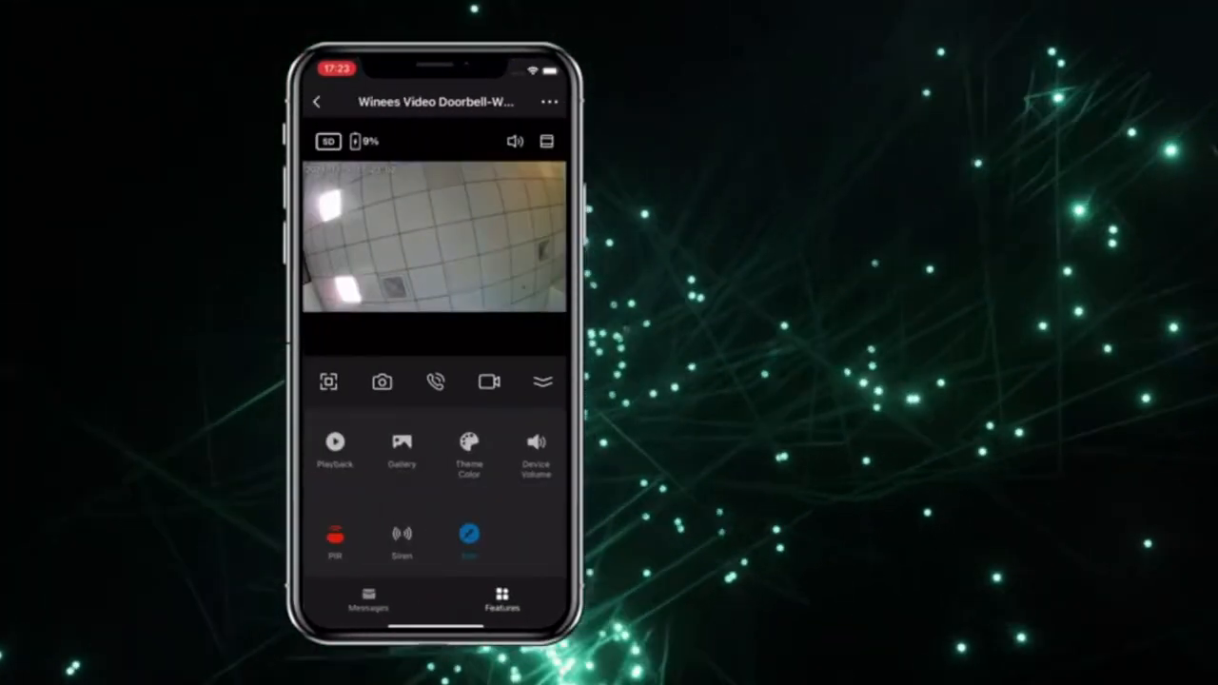
pyautogui.click(370, 599)
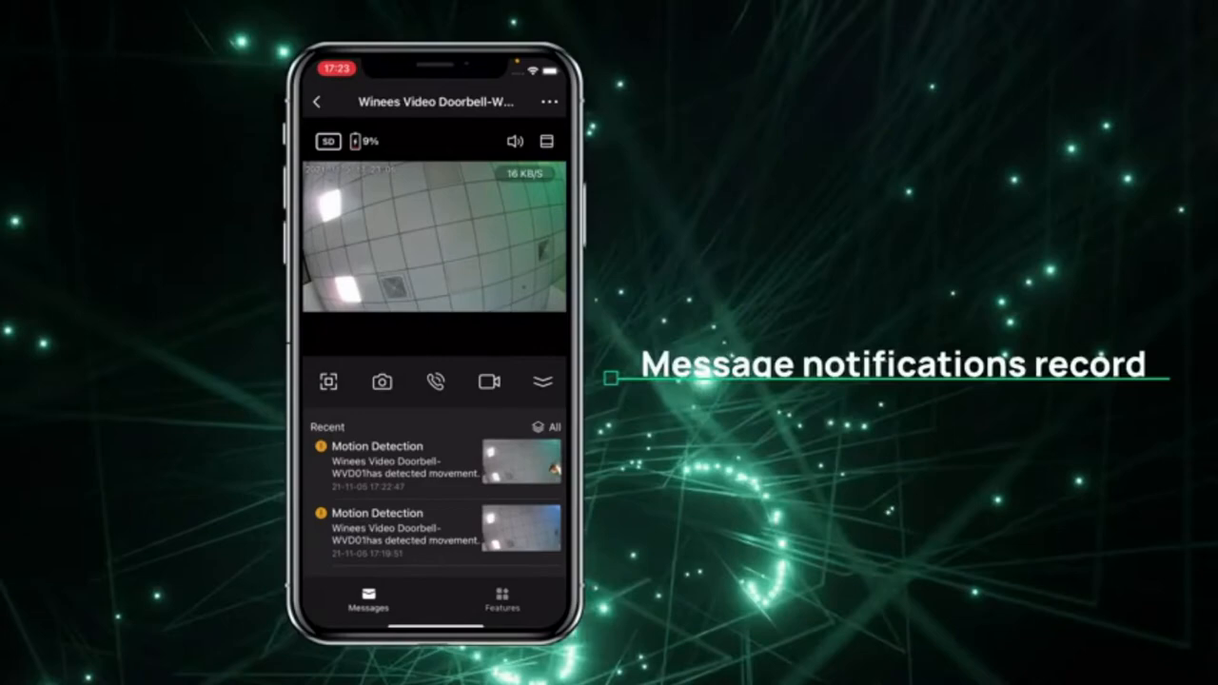